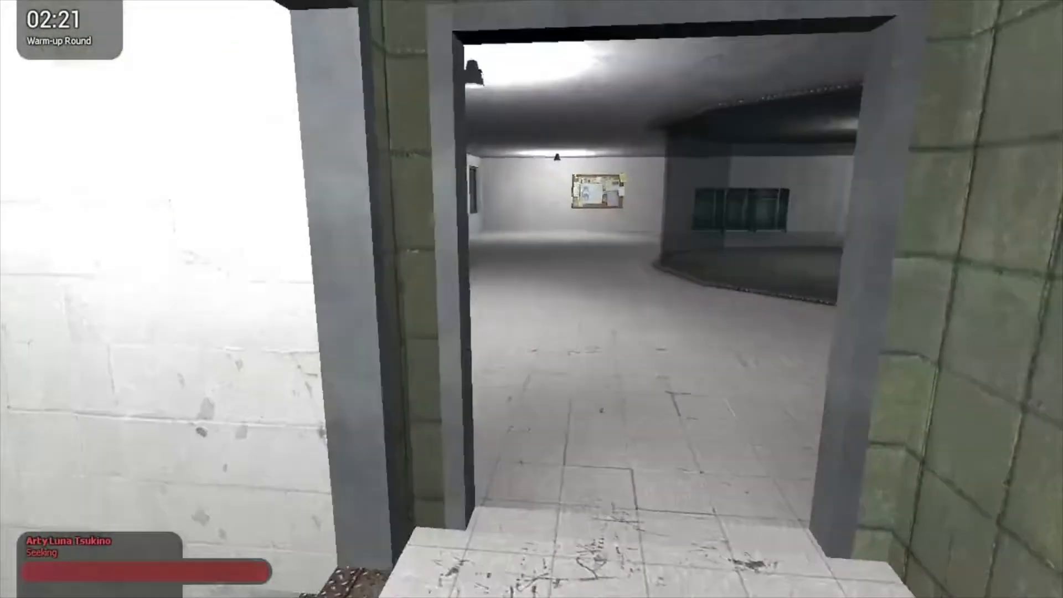
mouse_move(532, 298)
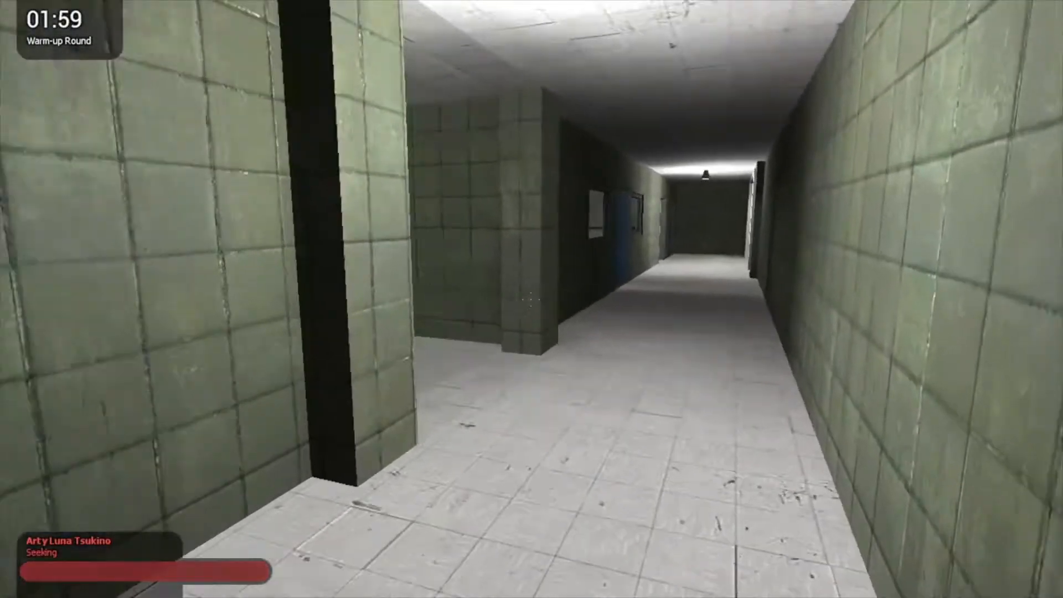
Walk forward through the tiled facility corridors, searching for hiders during warm-up
key(w)
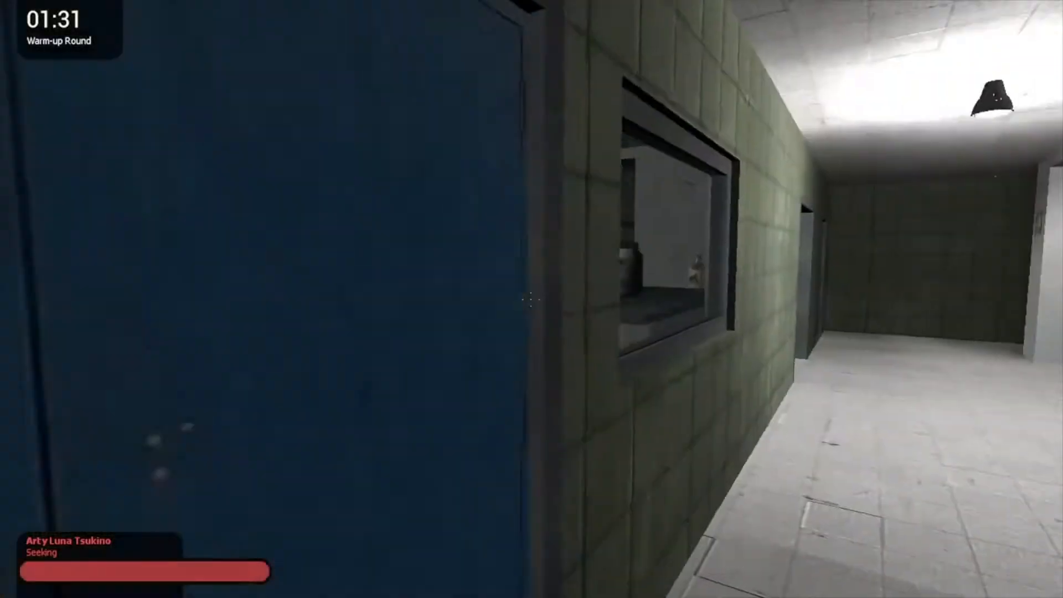
mouse_move(531, 299)
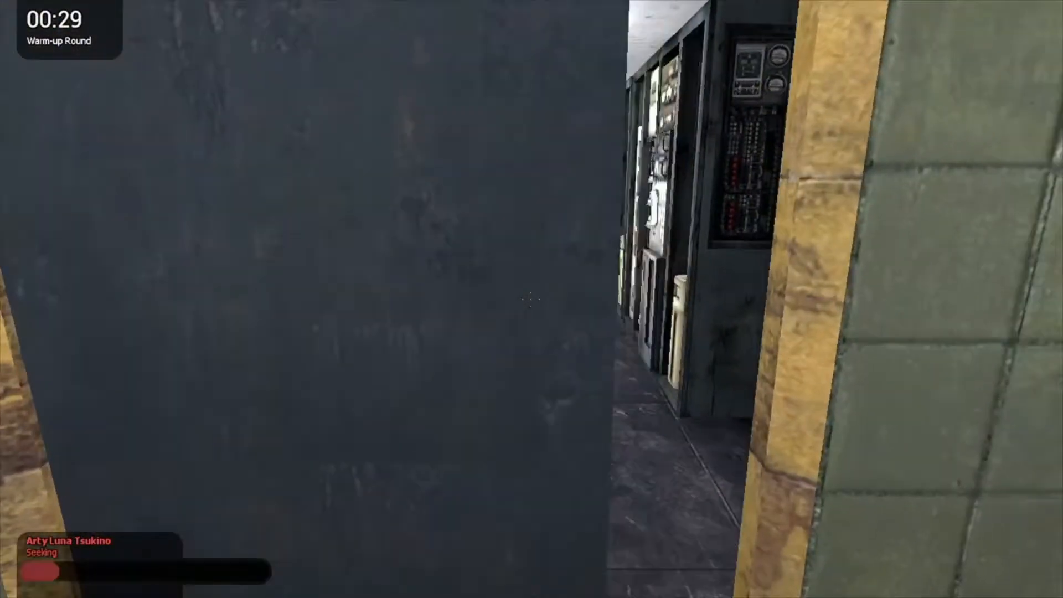
mouse_move(531, 299)
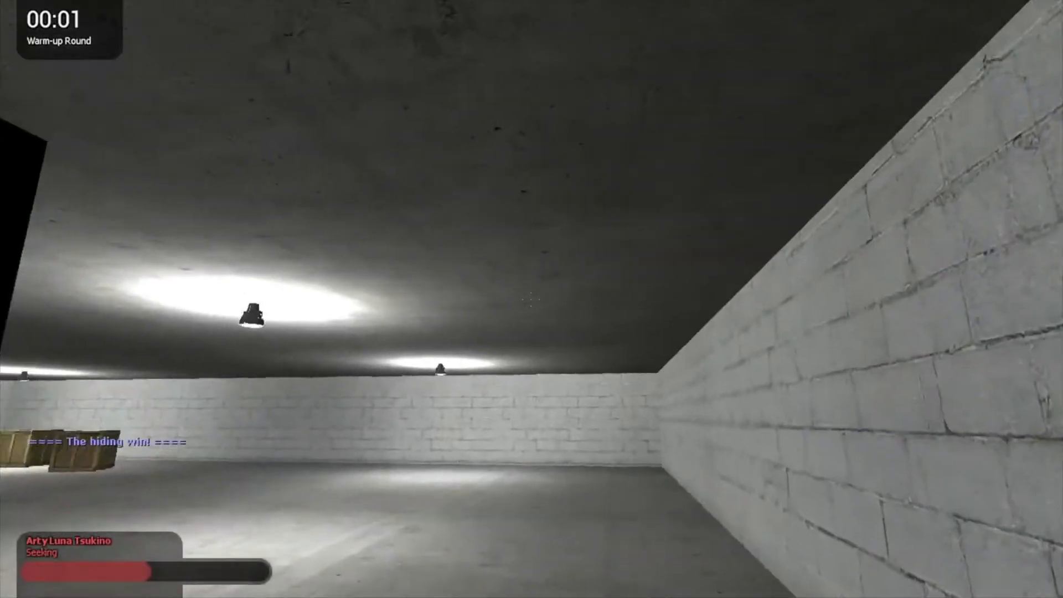
mouse_move(531, 299)
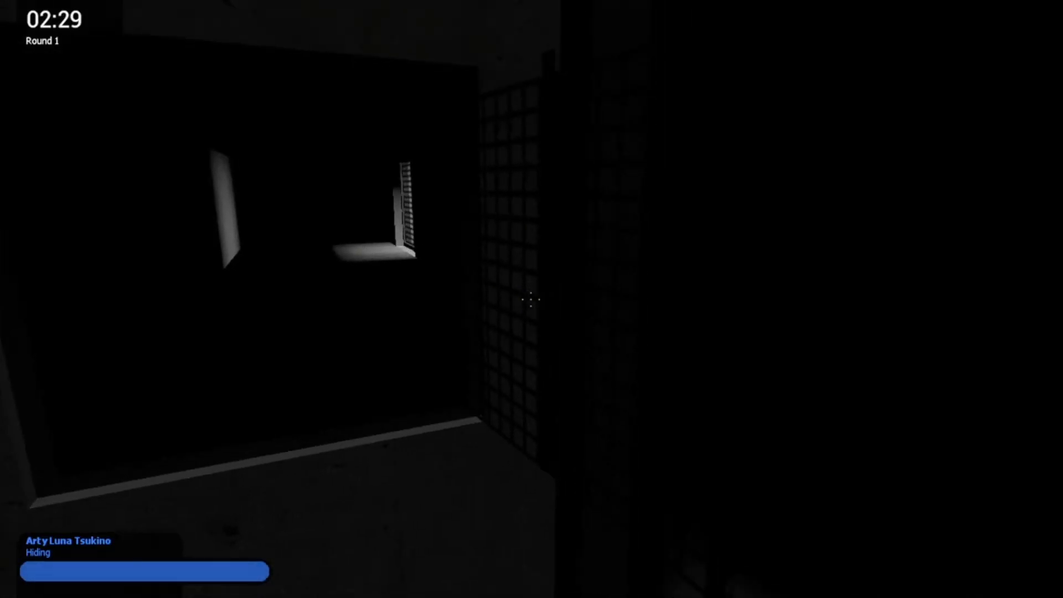
Pause to the main menu, open subscribed addons, and page forward through the list
key(Escape)
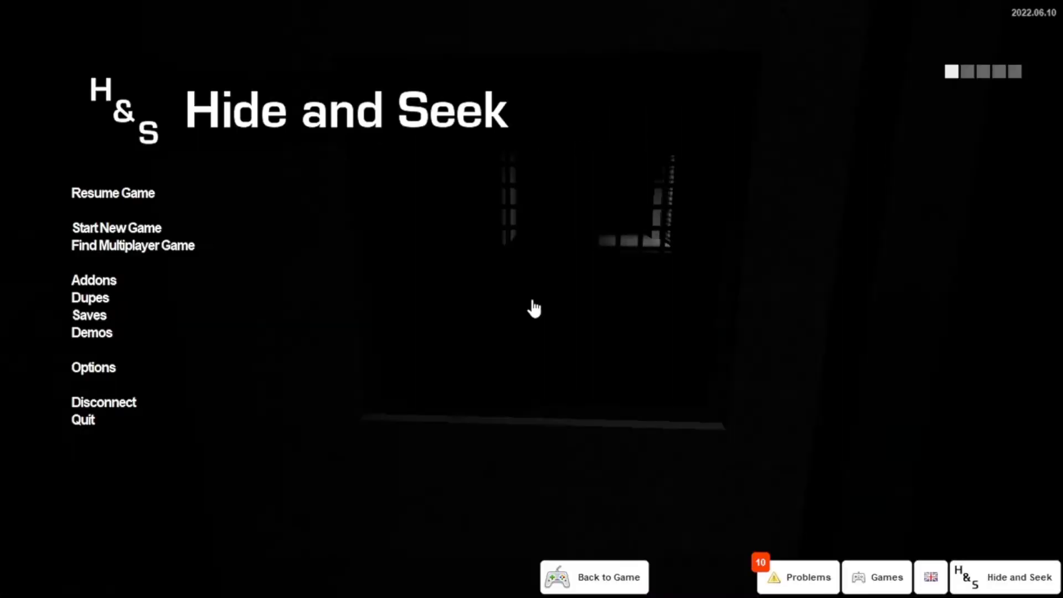
click(93, 279)
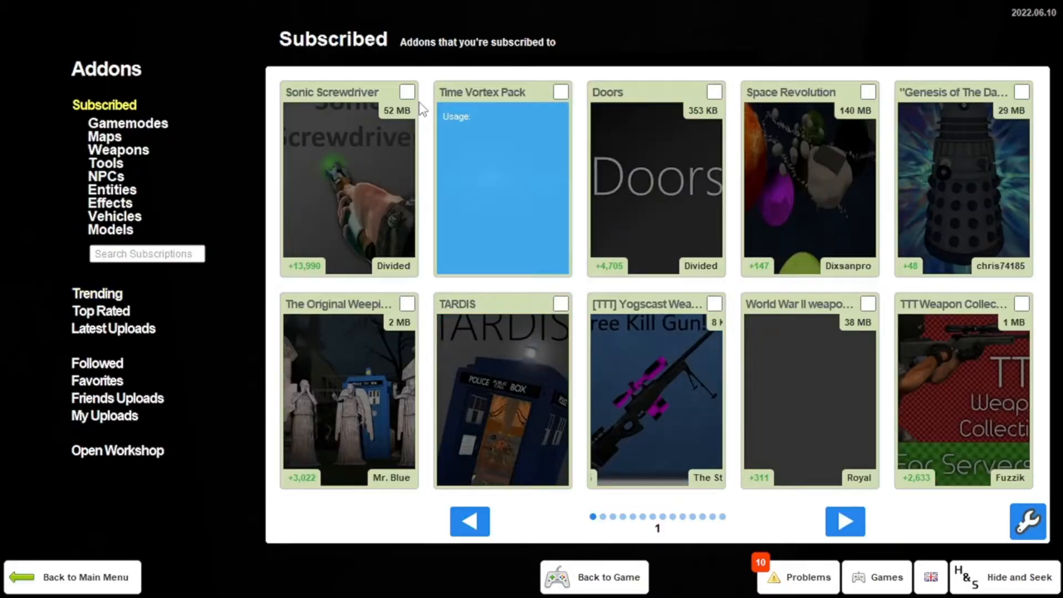
click(845, 521)
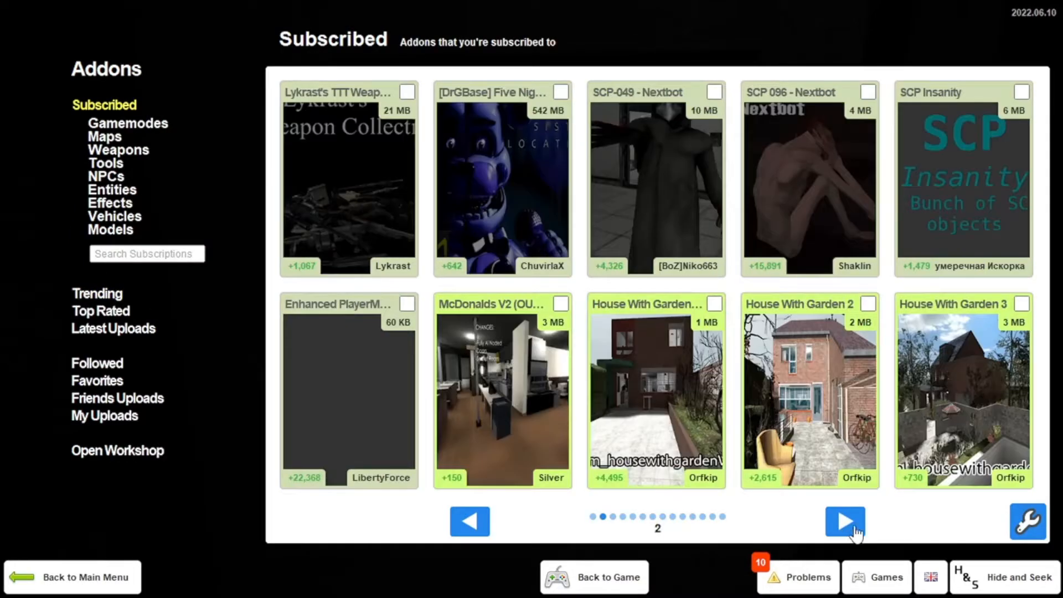
click(843, 522)
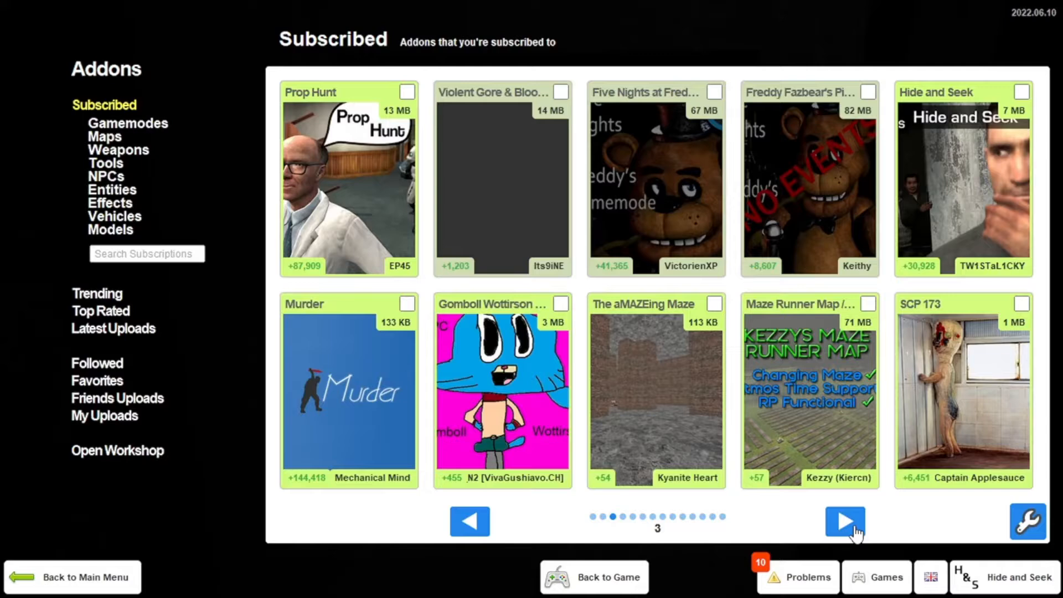
click(843, 521)
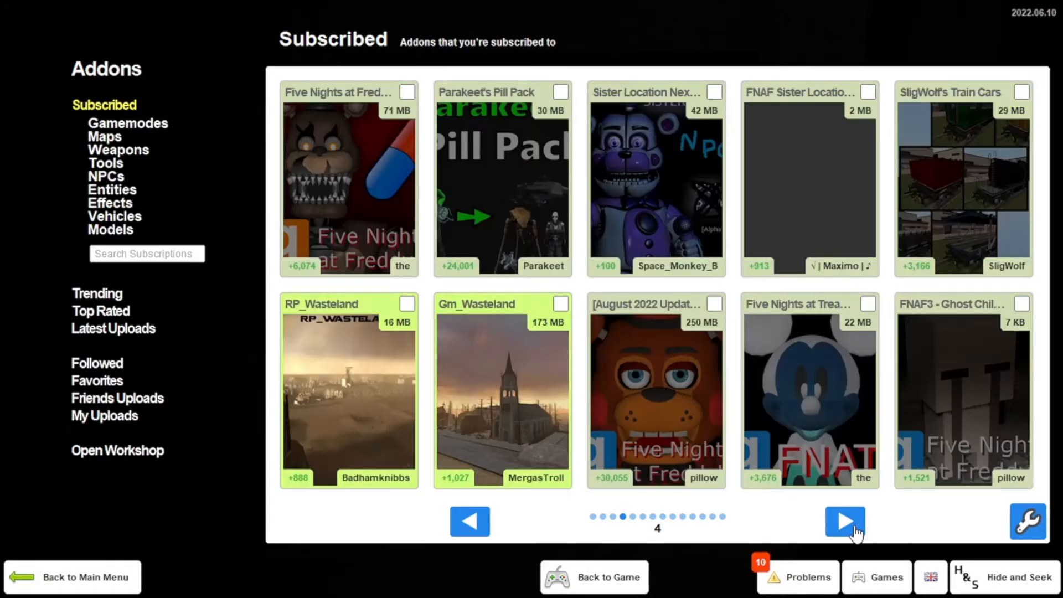
click(844, 520)
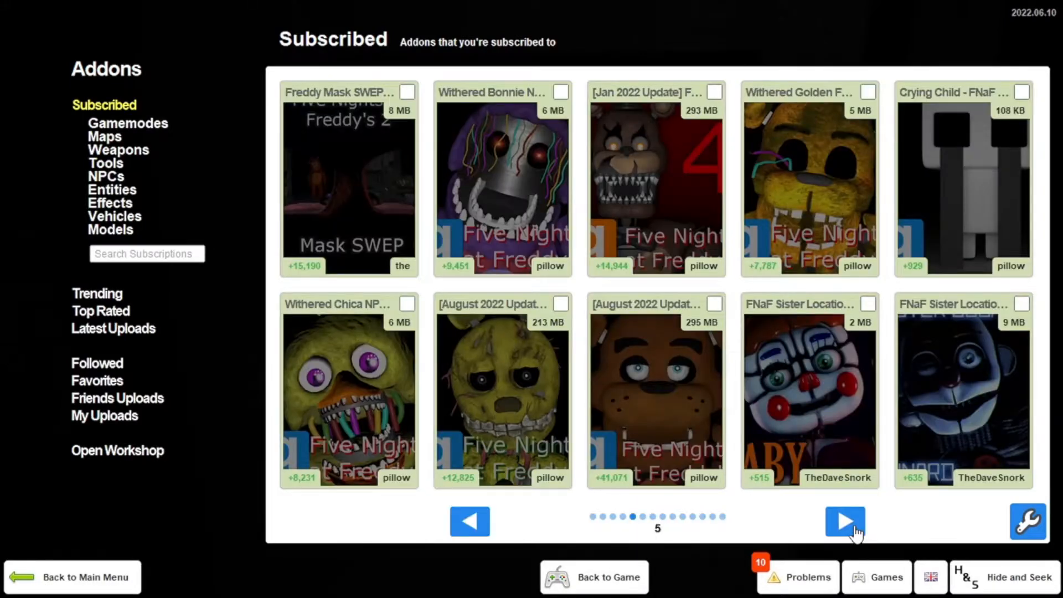
click(843, 520)
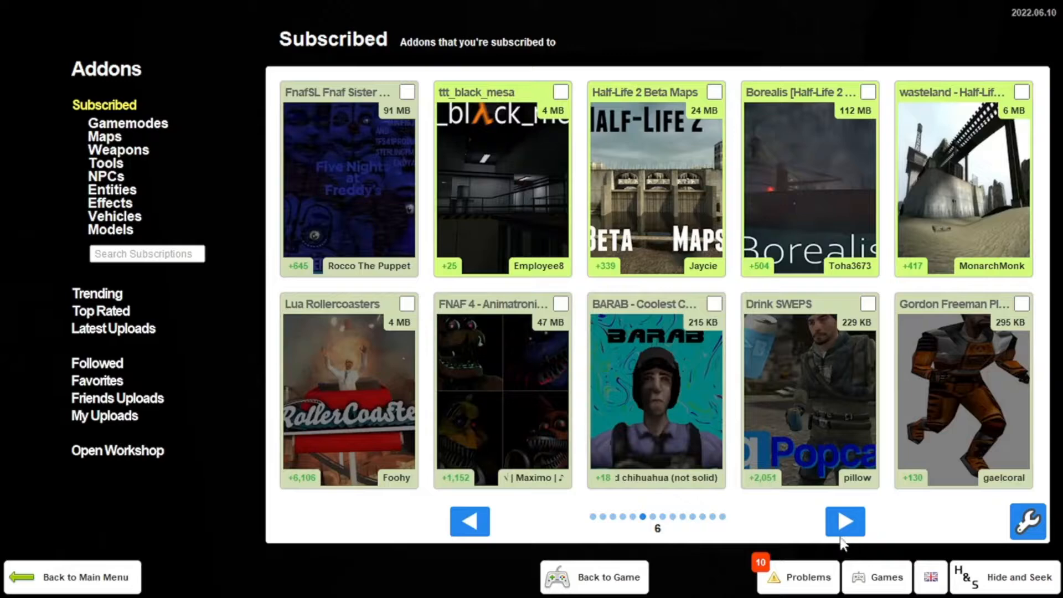
mouse_move(871, 529)
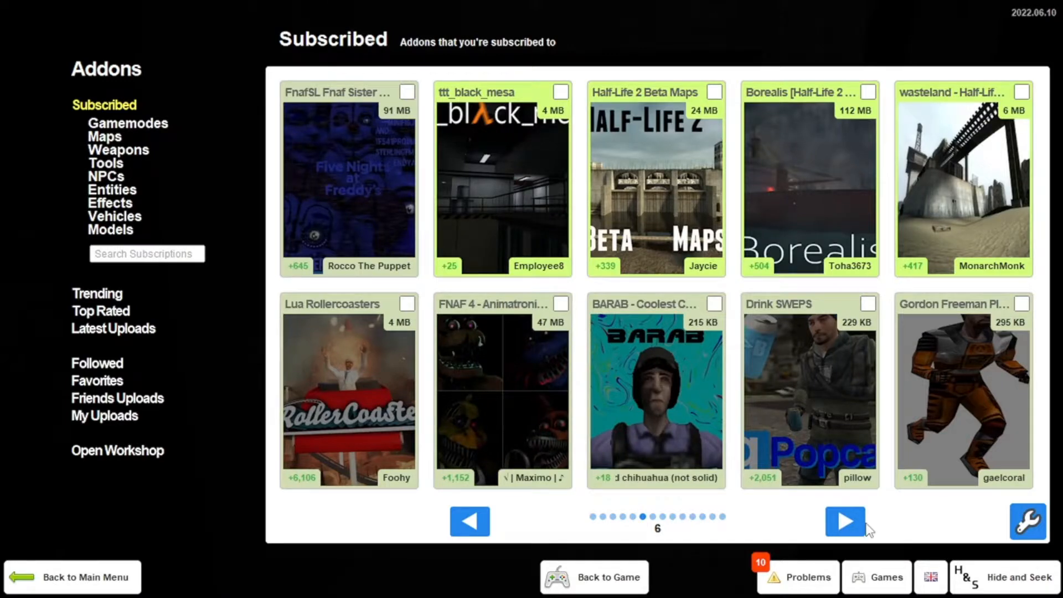
Advance one more page, then page back through the addons to page 2
click(844, 521)
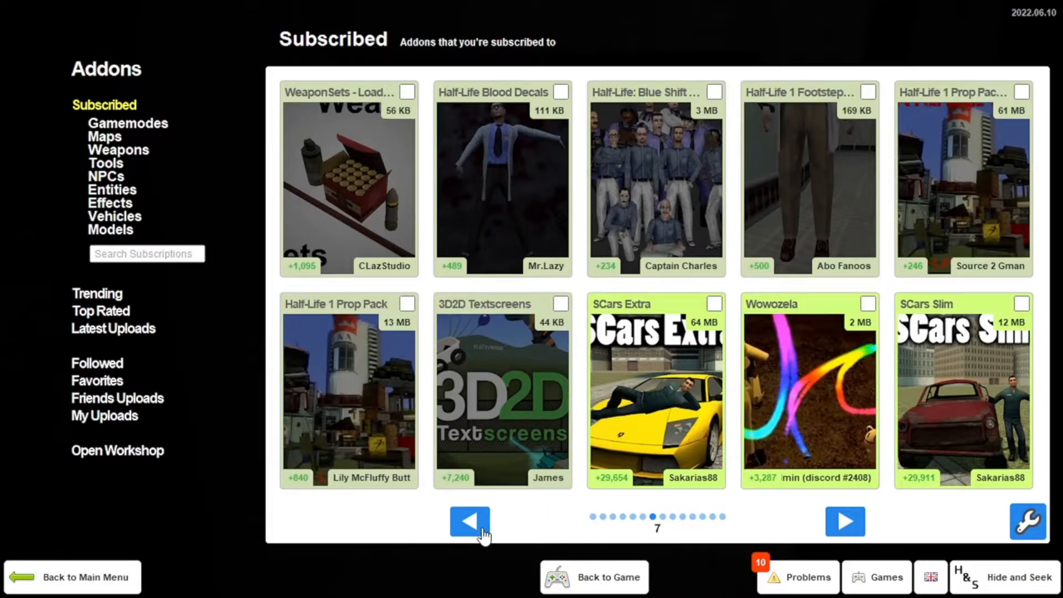
click(468, 521)
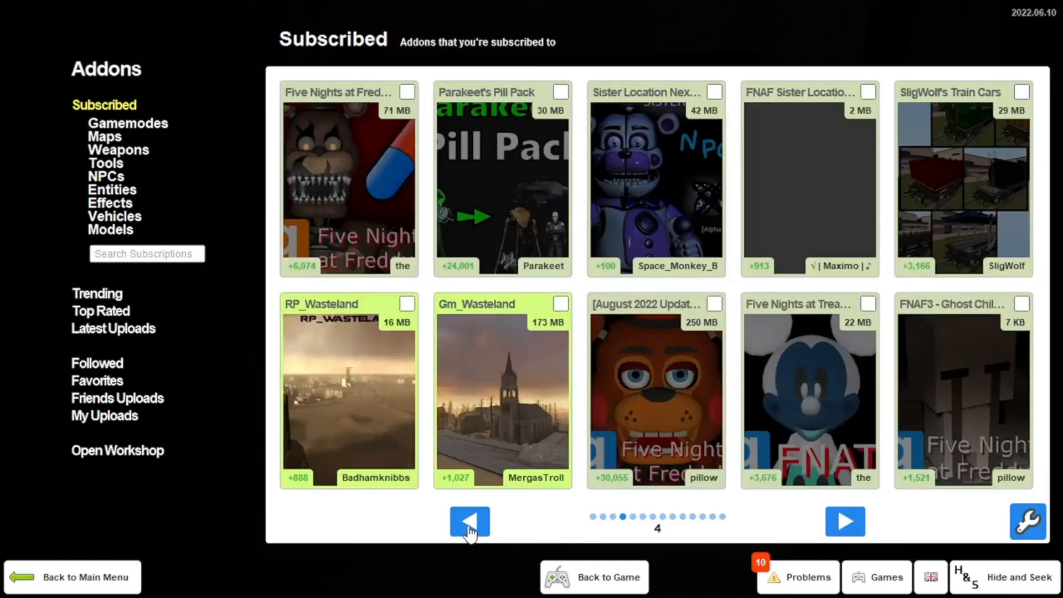
click(469, 521)
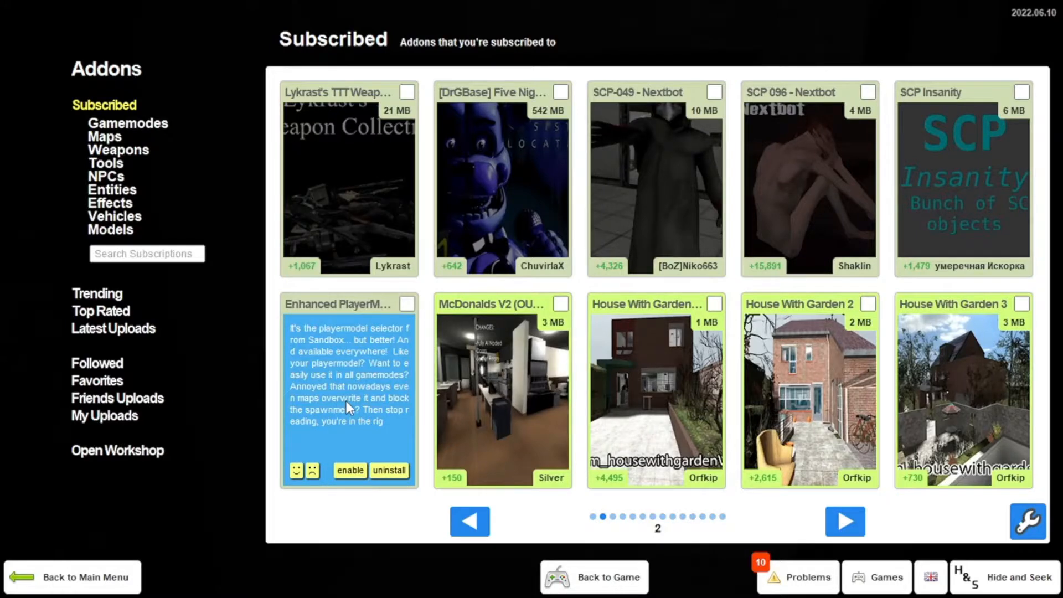
click(350, 470)
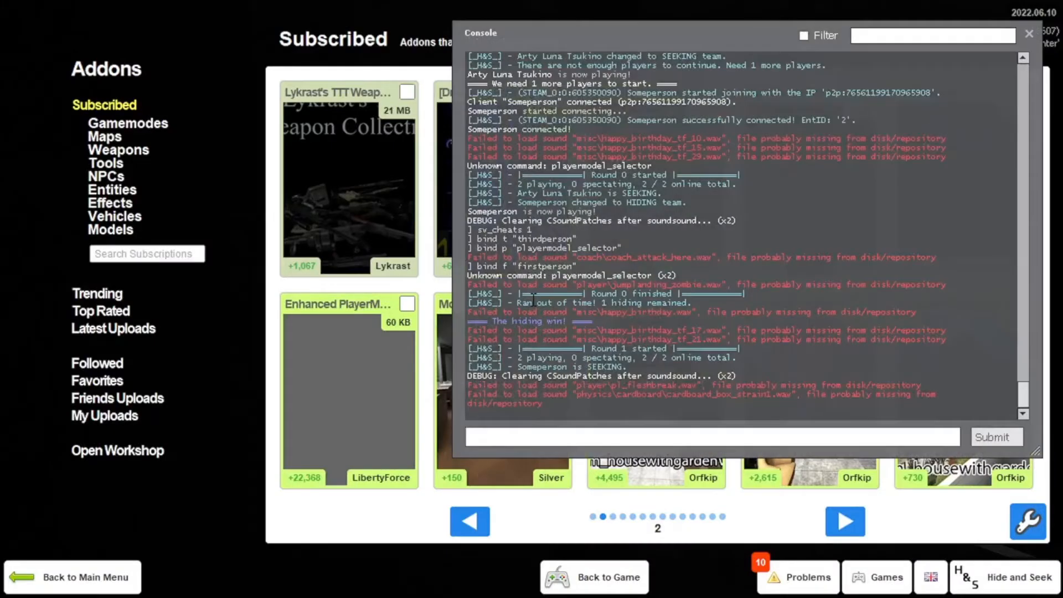
Type 'player' into the developer console's input field
text(player)
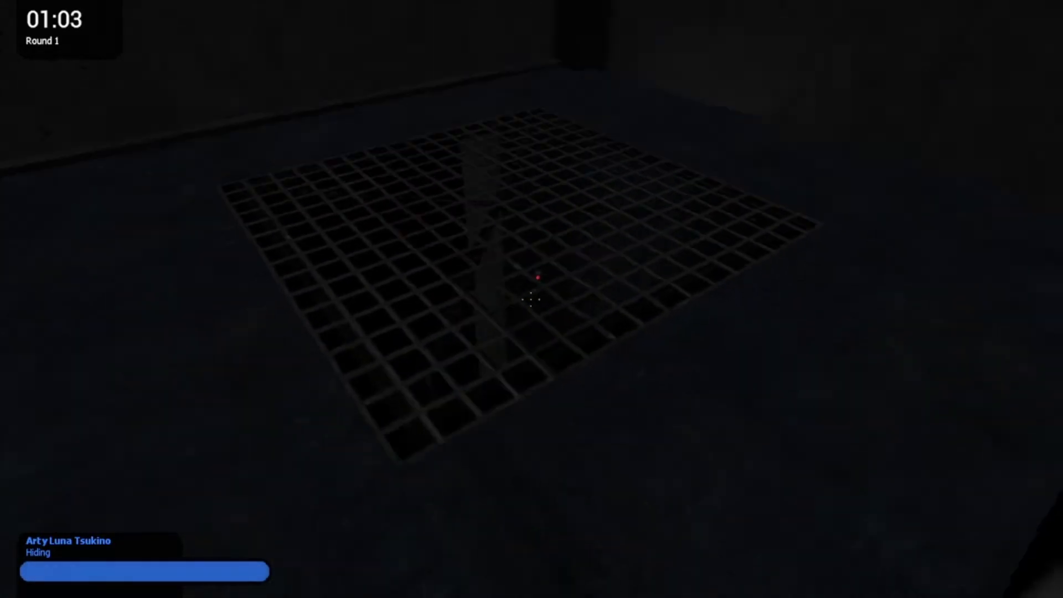
mouse_move(531, 299)
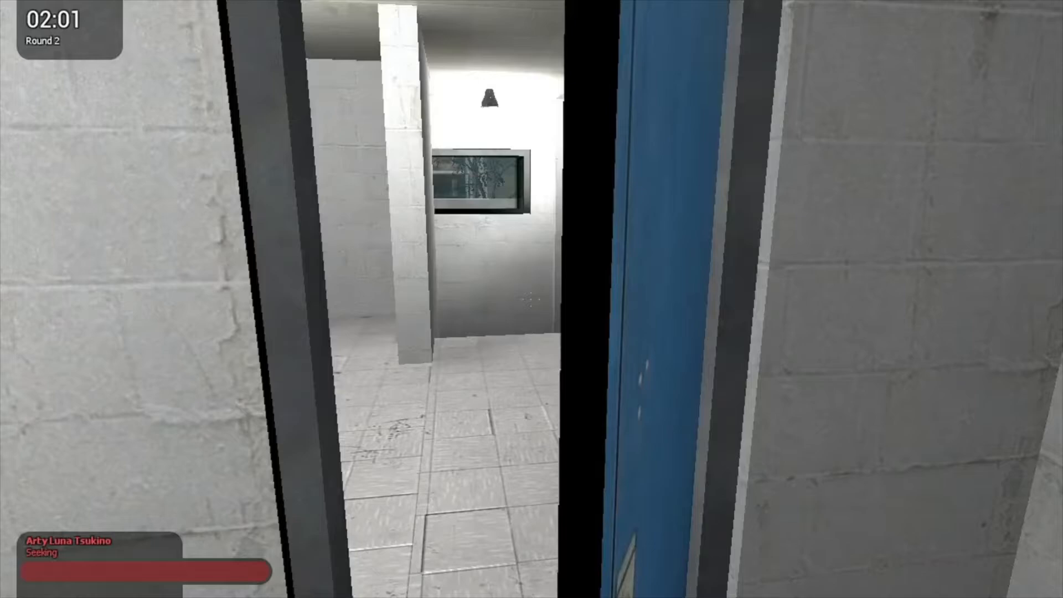
mouse_move(532, 299)
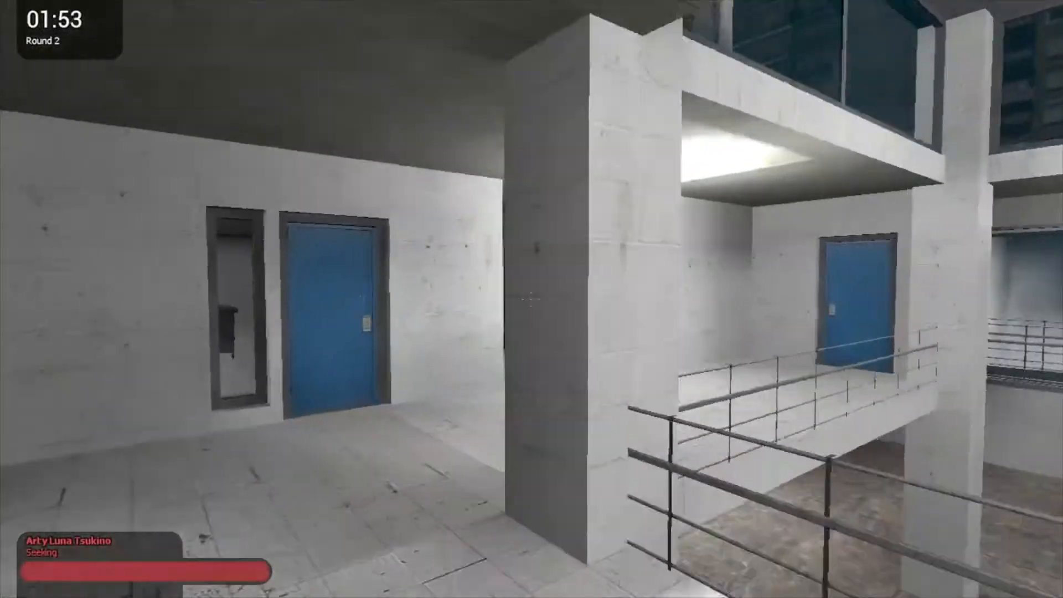
mouse_move(532, 299)
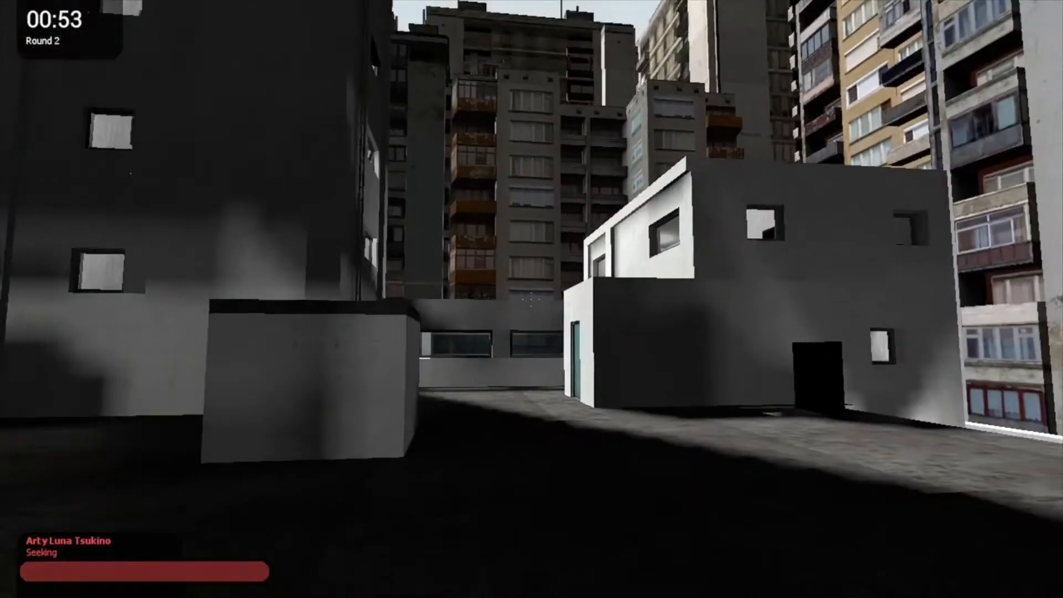
mouse_move(532, 299)
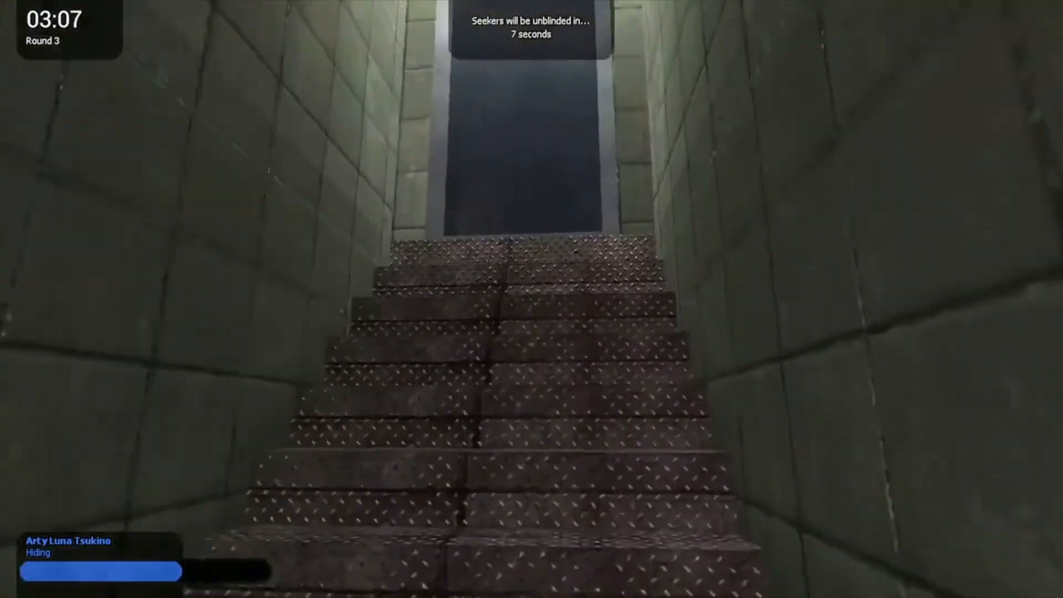
Walk up the stairs into the long tiled corridor before seekers are unblinded
key(w)
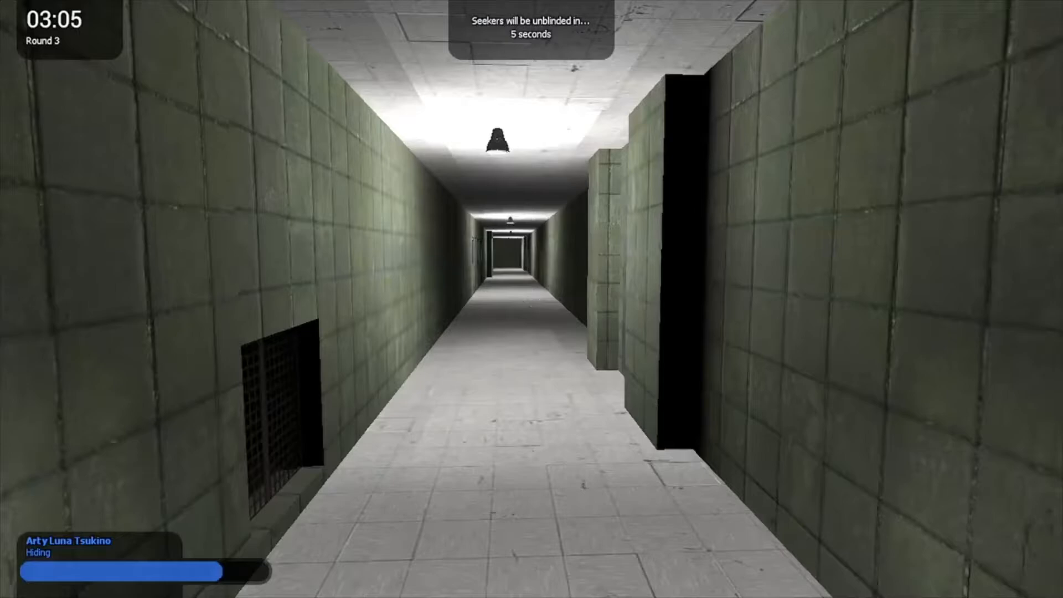